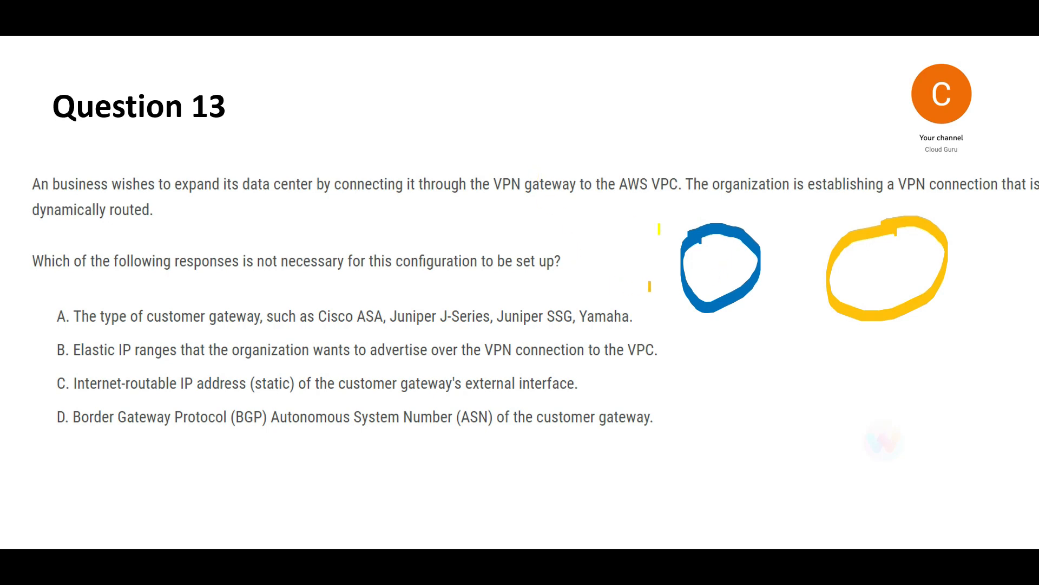
Underline a key term in the Question 13 wording with the highlighter.
drag(756, 253, 835, 252)
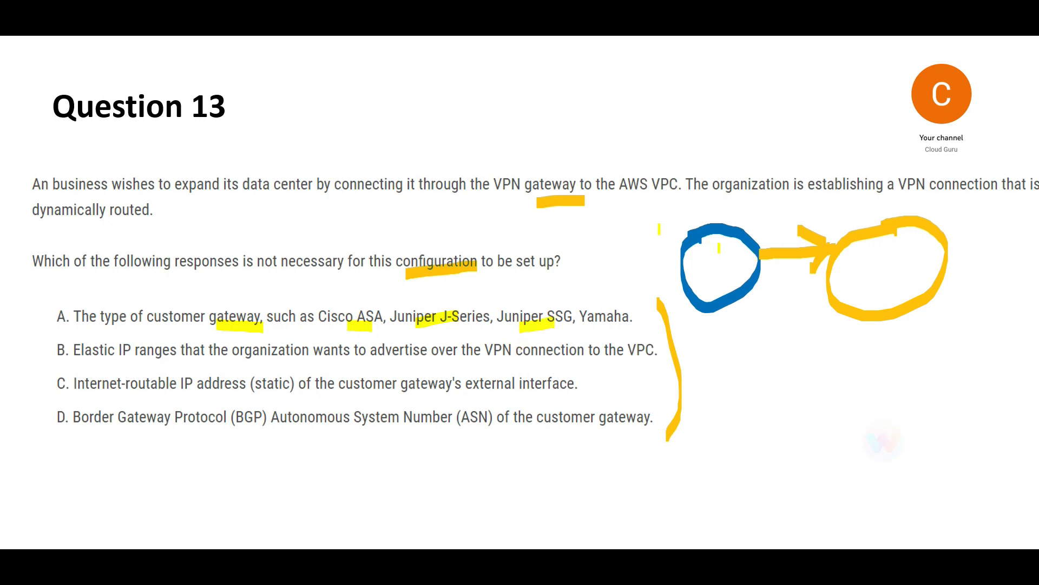
Draw a small box in the blue circle, a check after the question and a mark on the wording.
drag(719, 252, 725, 285)
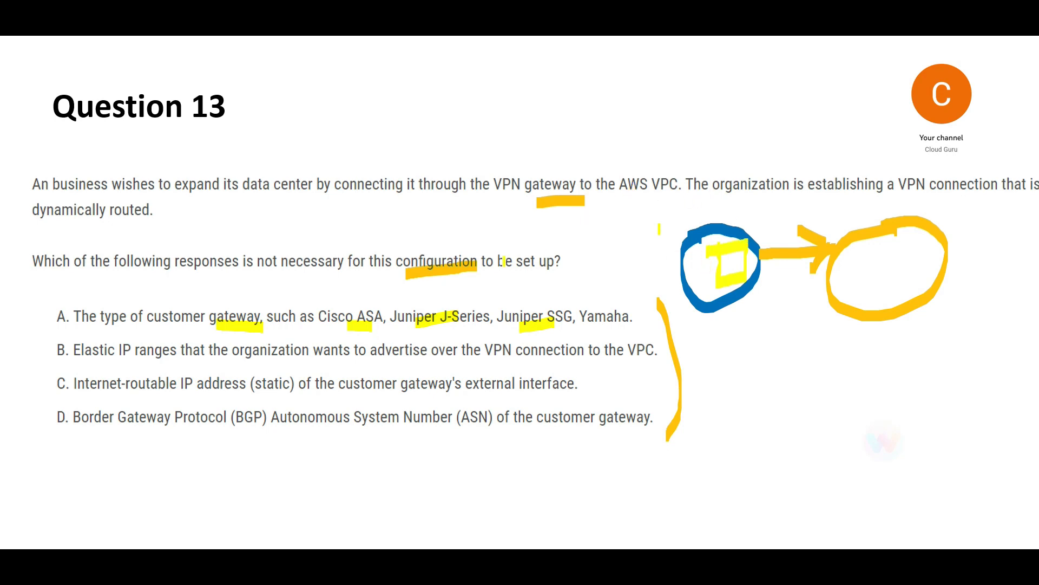
drag(518, 272, 563, 238)
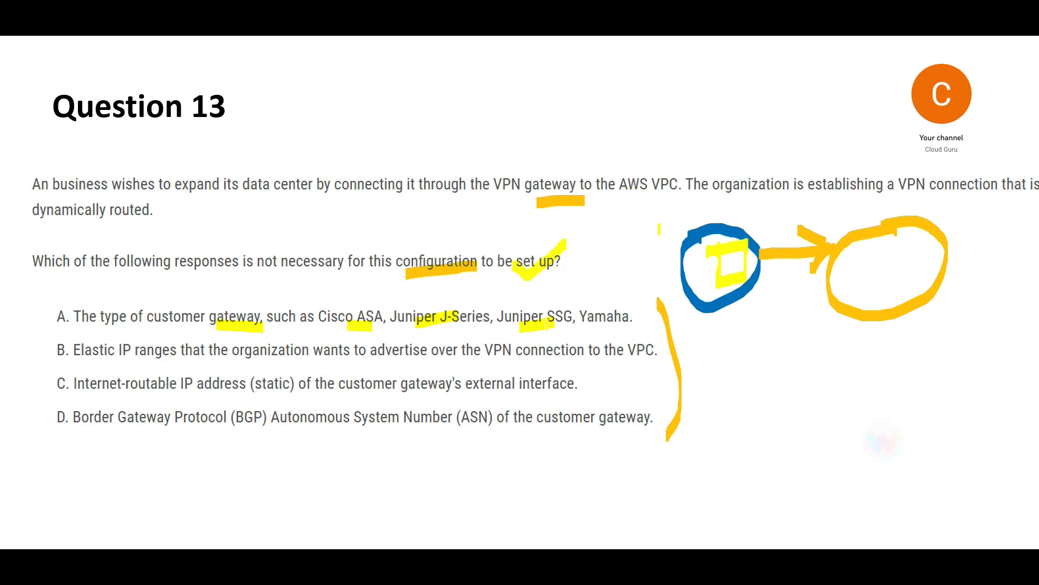
drag(584, 291, 627, 319)
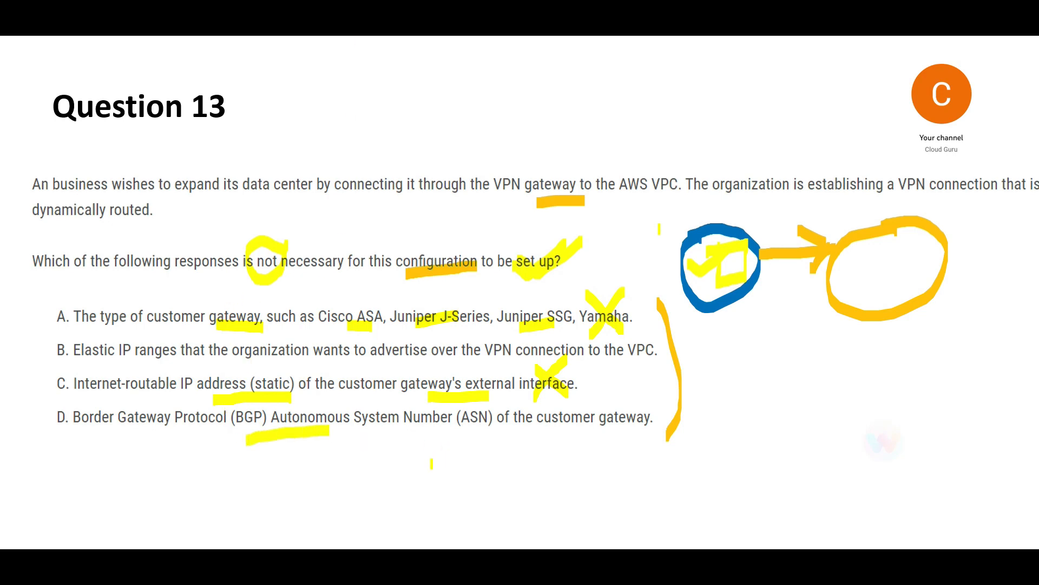
Underline customer gateway in option D, tick option B as the answer and mark the options.
drag(531, 425, 610, 430)
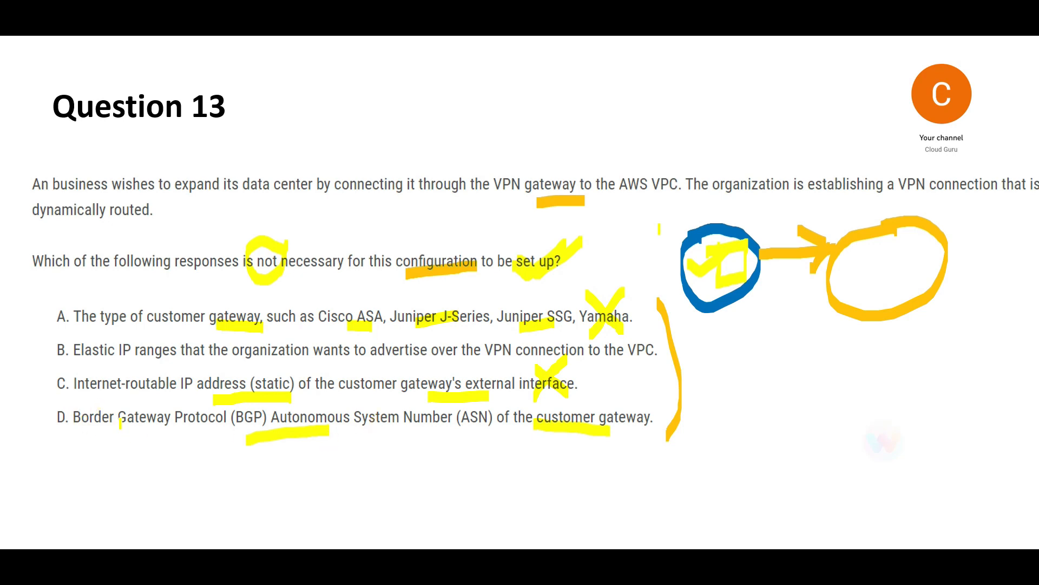
drag(103, 398, 149, 450)
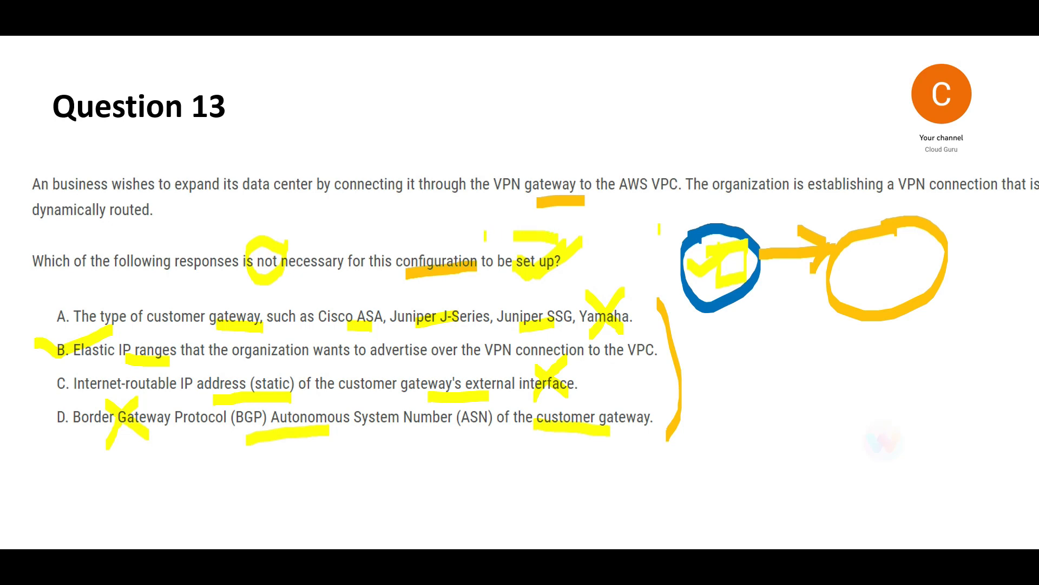
drag(391, 239, 563, 279)
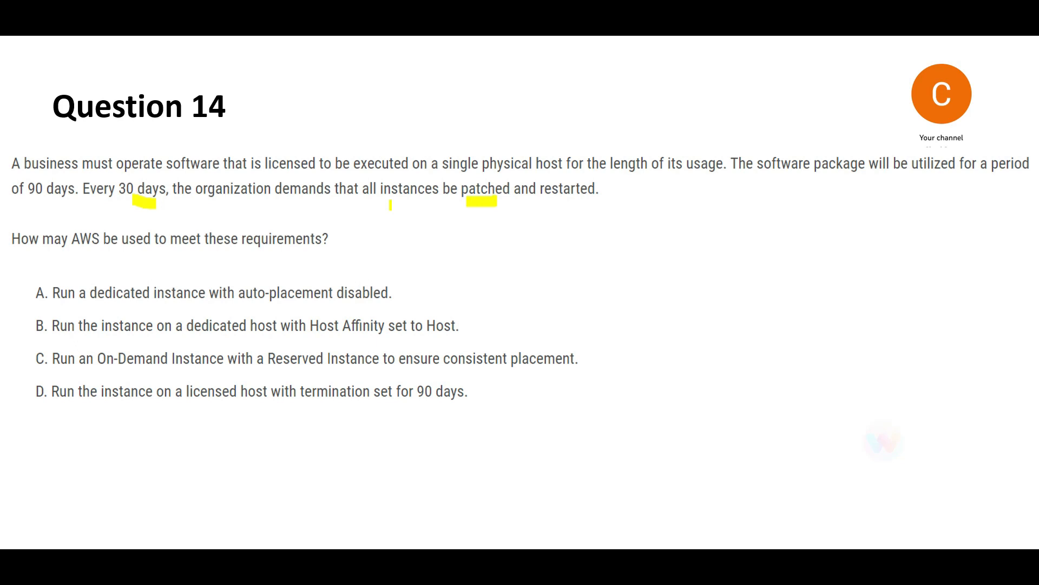
Underline 'instances' and 'restarted' in Question 14 and bracket its answer options.
drag(385, 202, 437, 201)
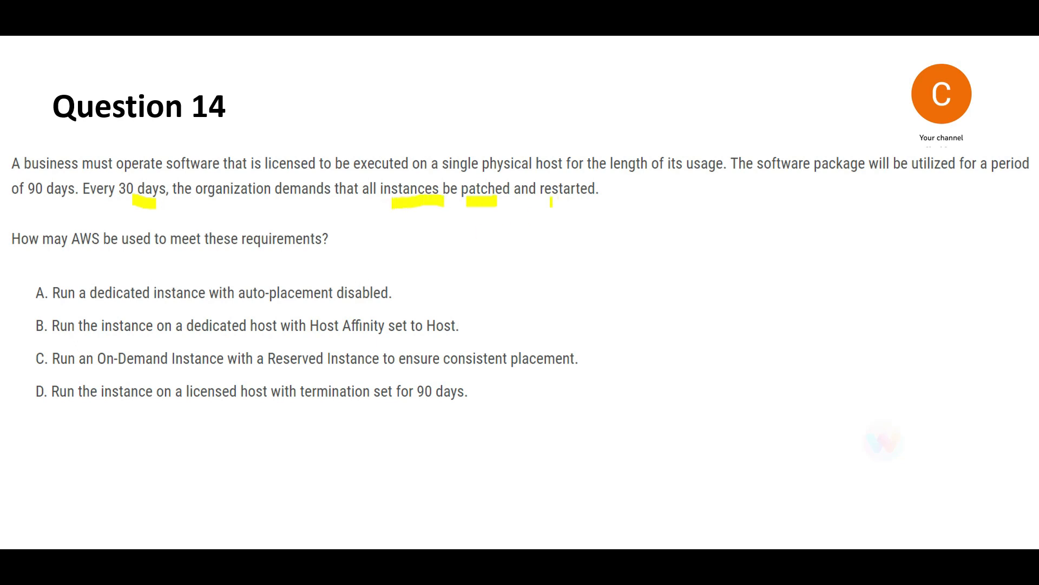
drag(549, 206, 600, 202)
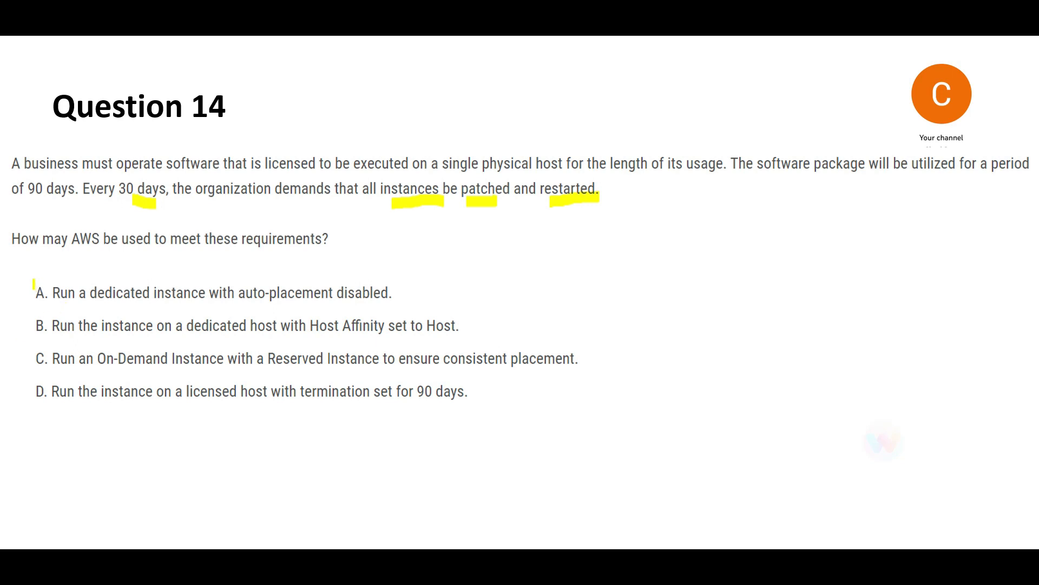
drag(30, 282, 10, 411)
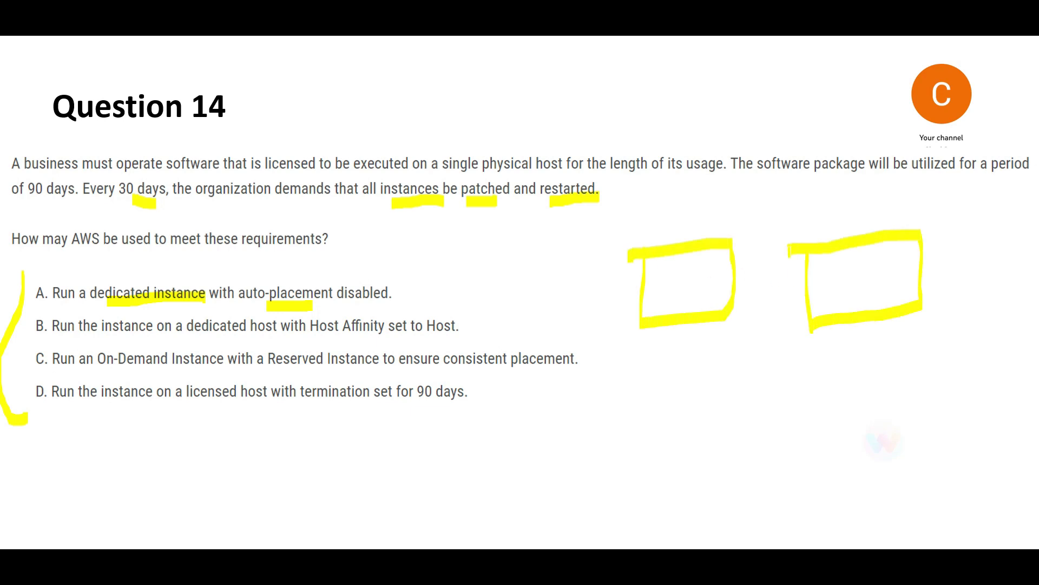
Cross out option A of Question 14 and add a mark on the next slide's diagram.
drag(637, 358, 750, 431)
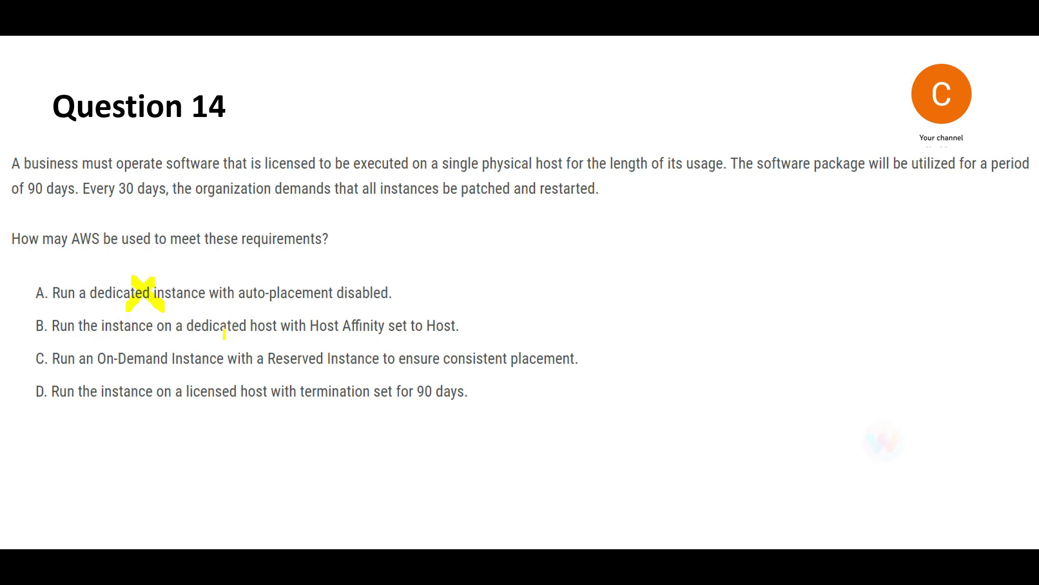
drag(219, 335, 262, 334)
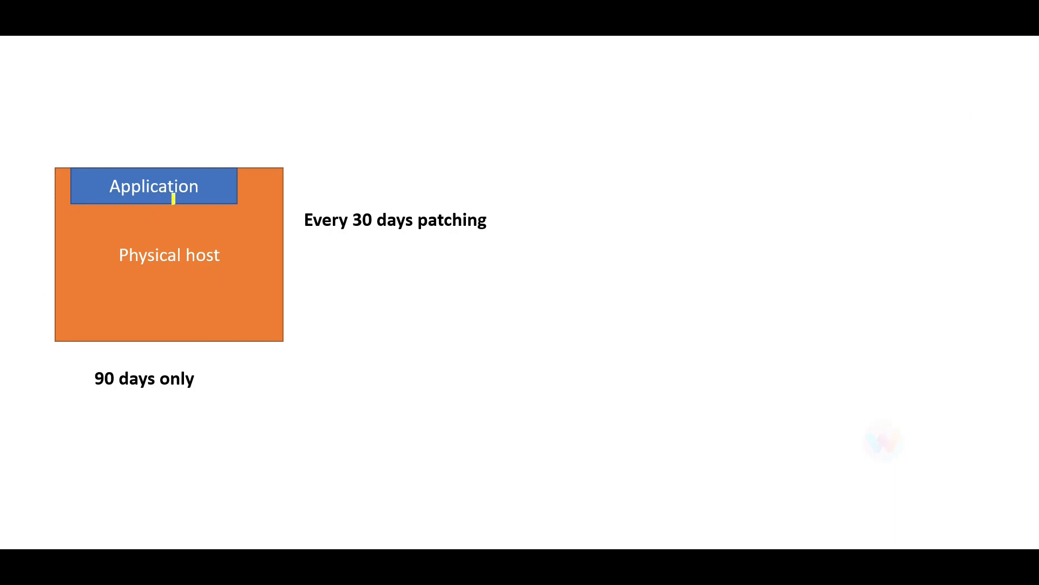
Highlight the Application box on the physical host diagram.
drag(238, 257, 374, 260)
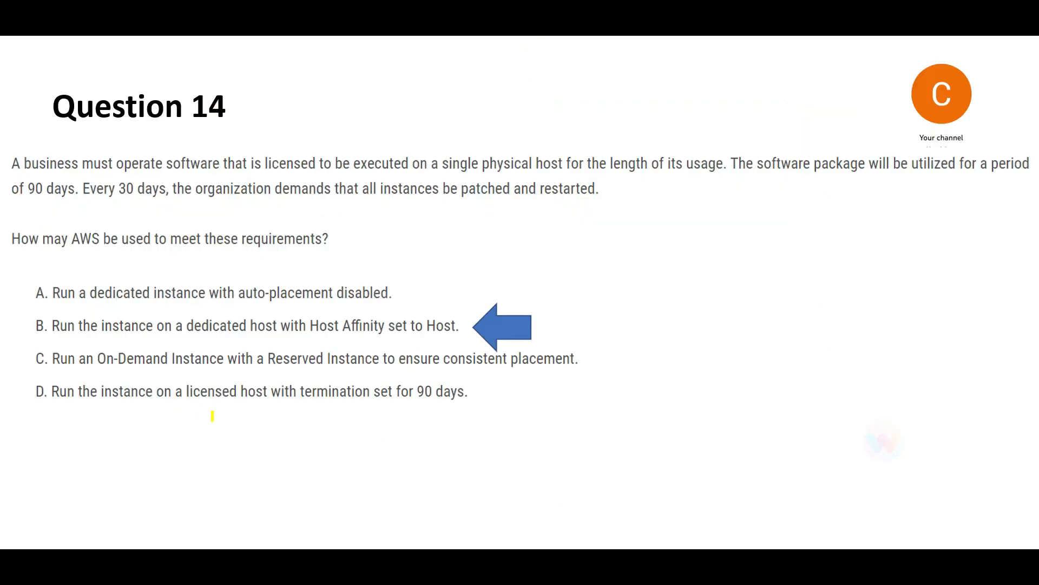
Underline 'licensed host' in option D and add another highlight above it.
drag(186, 391, 269, 391)
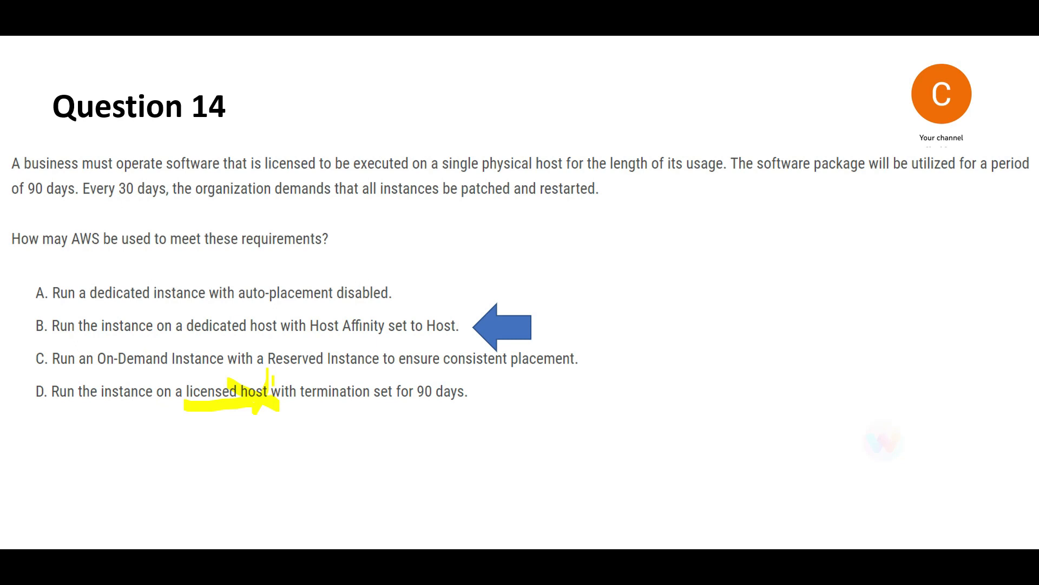
drag(278, 365, 351, 364)
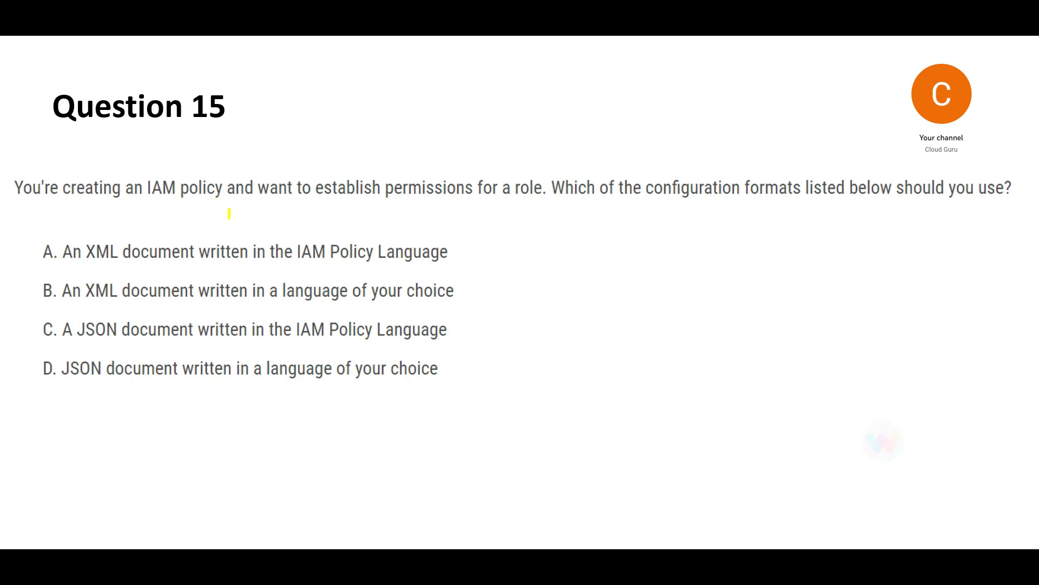
Underline a key term in the Question 15 IAM policy wording.
drag(158, 205, 213, 204)
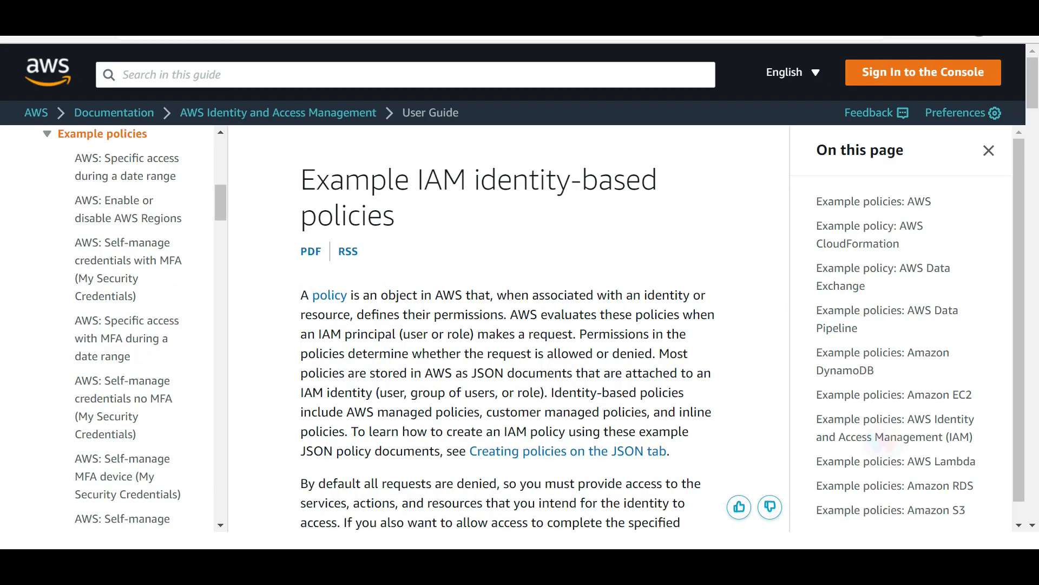
Select the sentence stating IAM policies are stored as JSON documents.
double_click(669, 353)
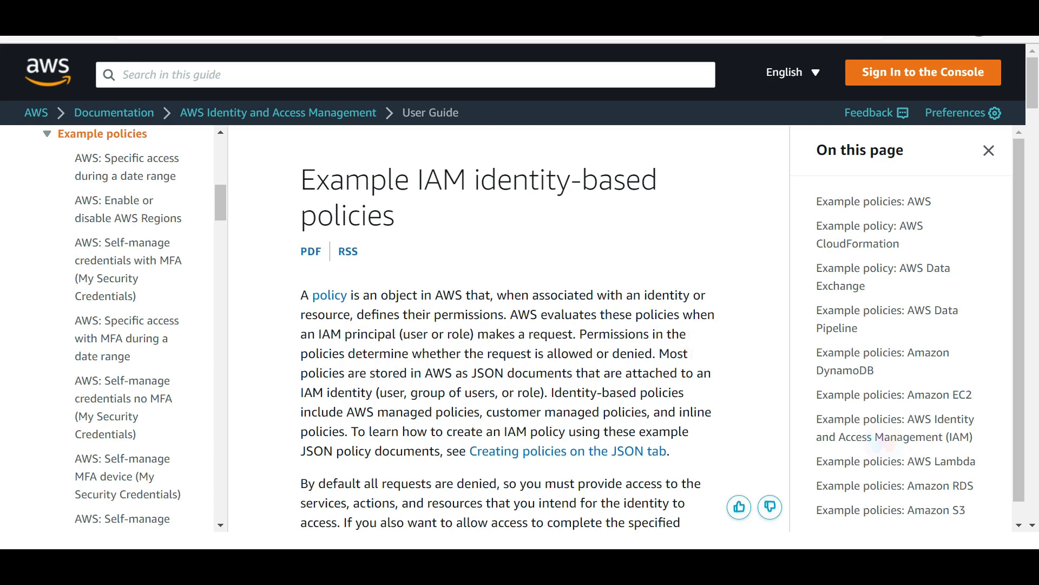
drag(432, 373, 568, 373)
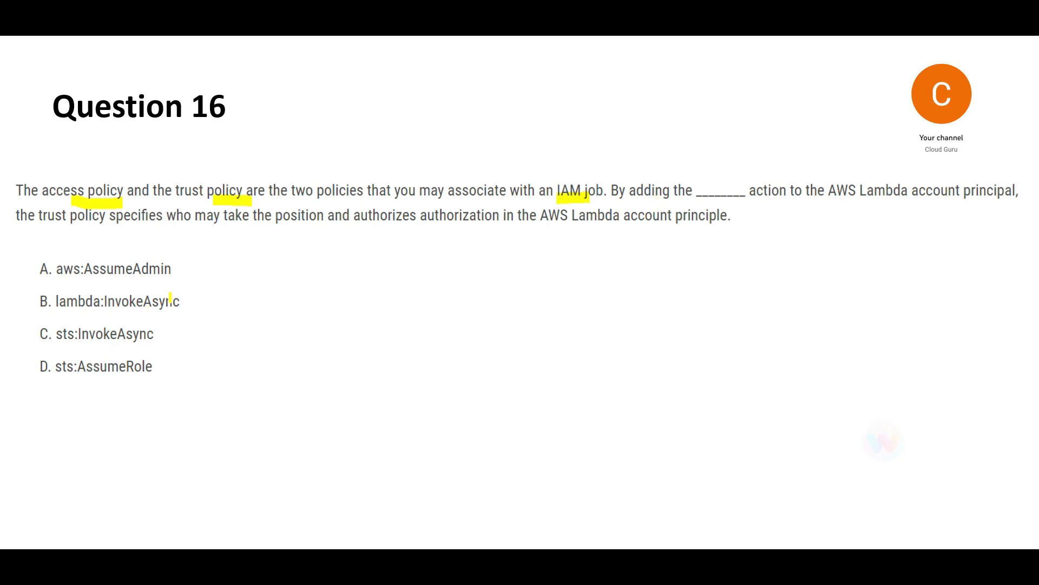
Underline the Lambda principal and 'authorization', cross out option C and point to option D.
drag(197, 250, 194, 379)
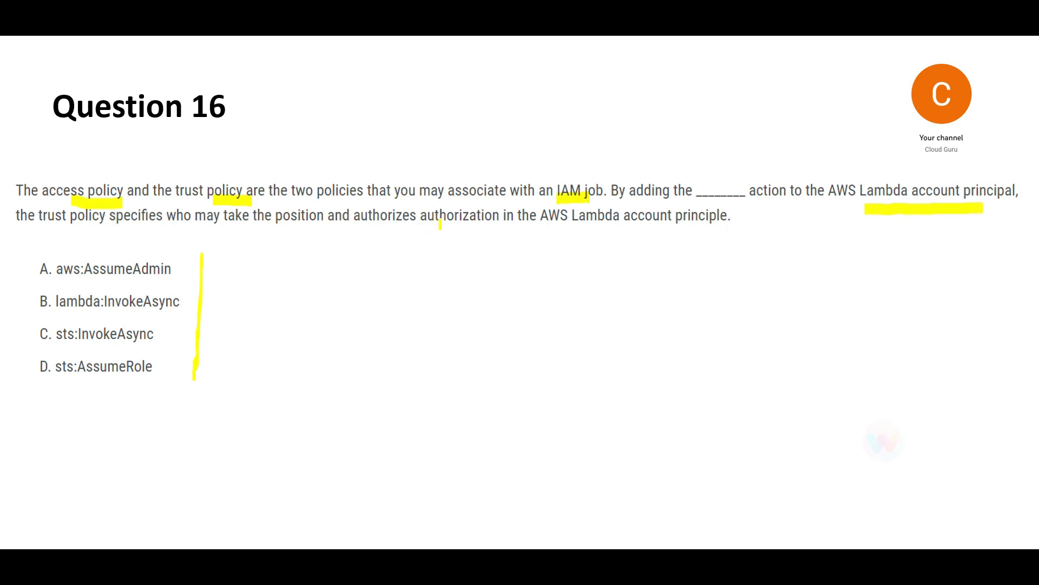
drag(396, 224, 507, 225)
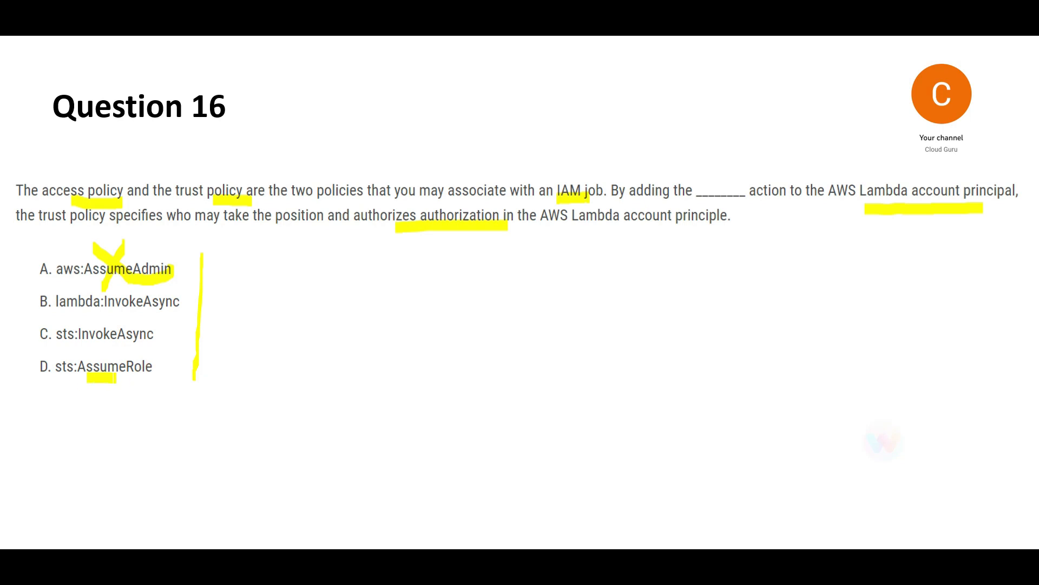
drag(86, 374, 146, 375)
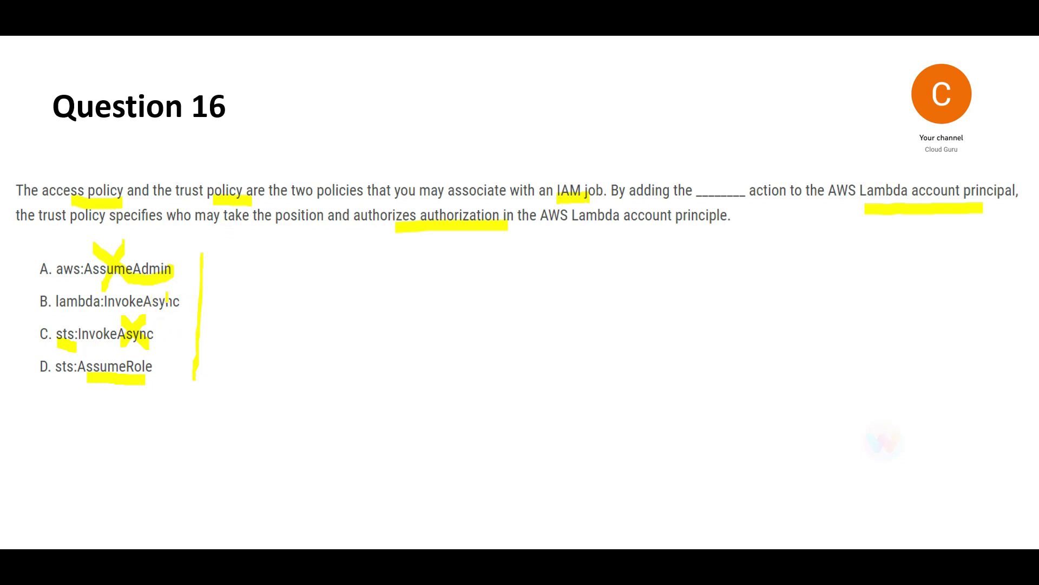
drag(404, 291, 464, 358)
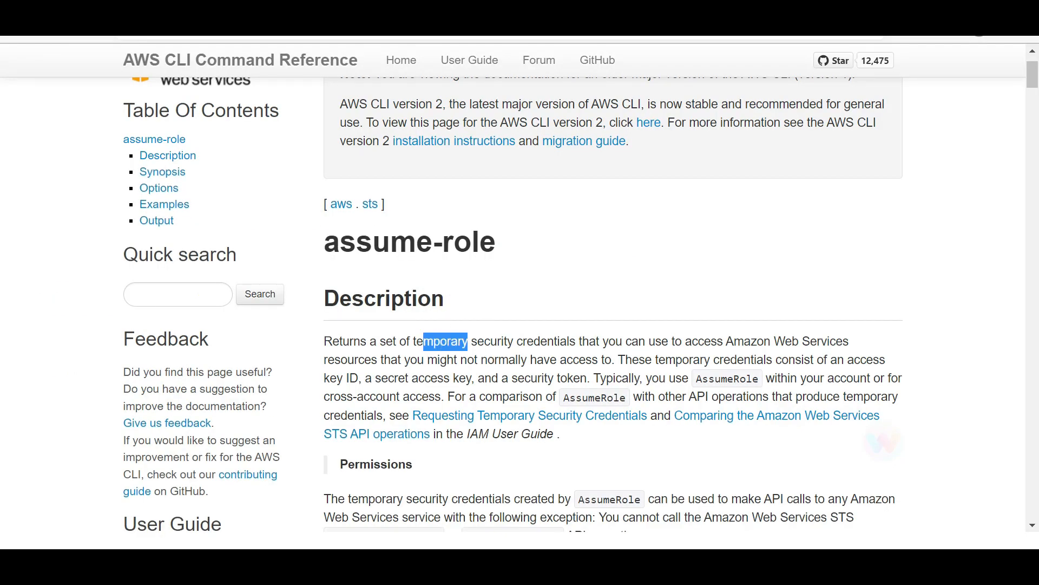
Highlight 'temporary' in the assume-role description of the AWS CLI reference.
drag(421, 341, 547, 341)
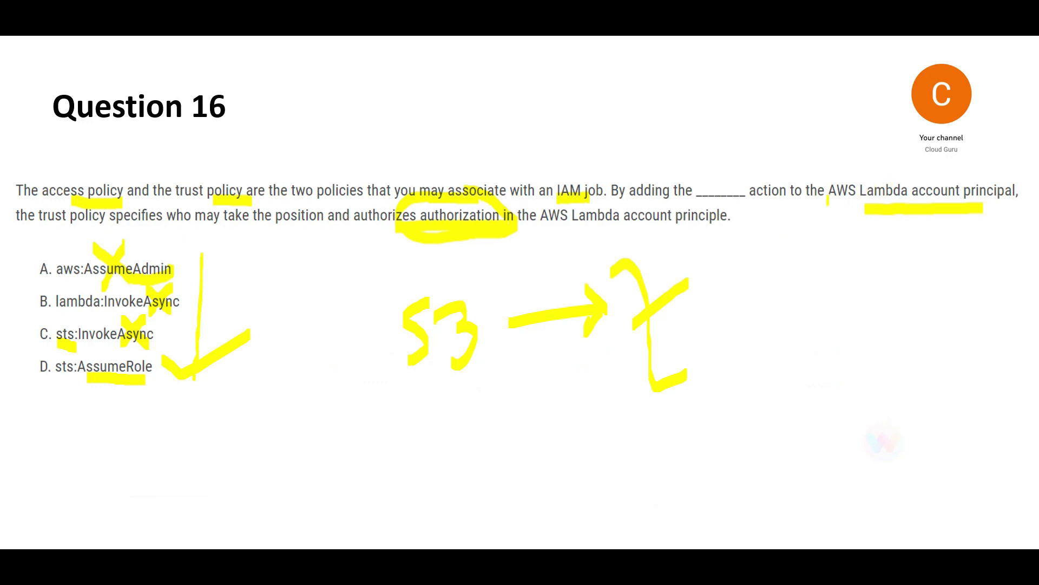
Draw a check mark beside 'AWS Lambda account principal' on Question 16.
drag(825, 206, 888, 175)
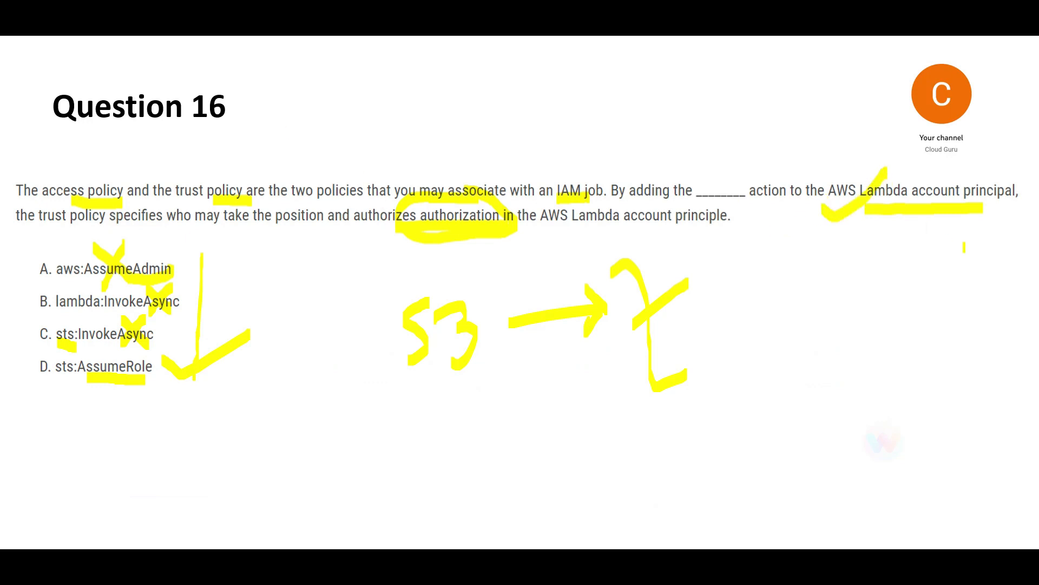